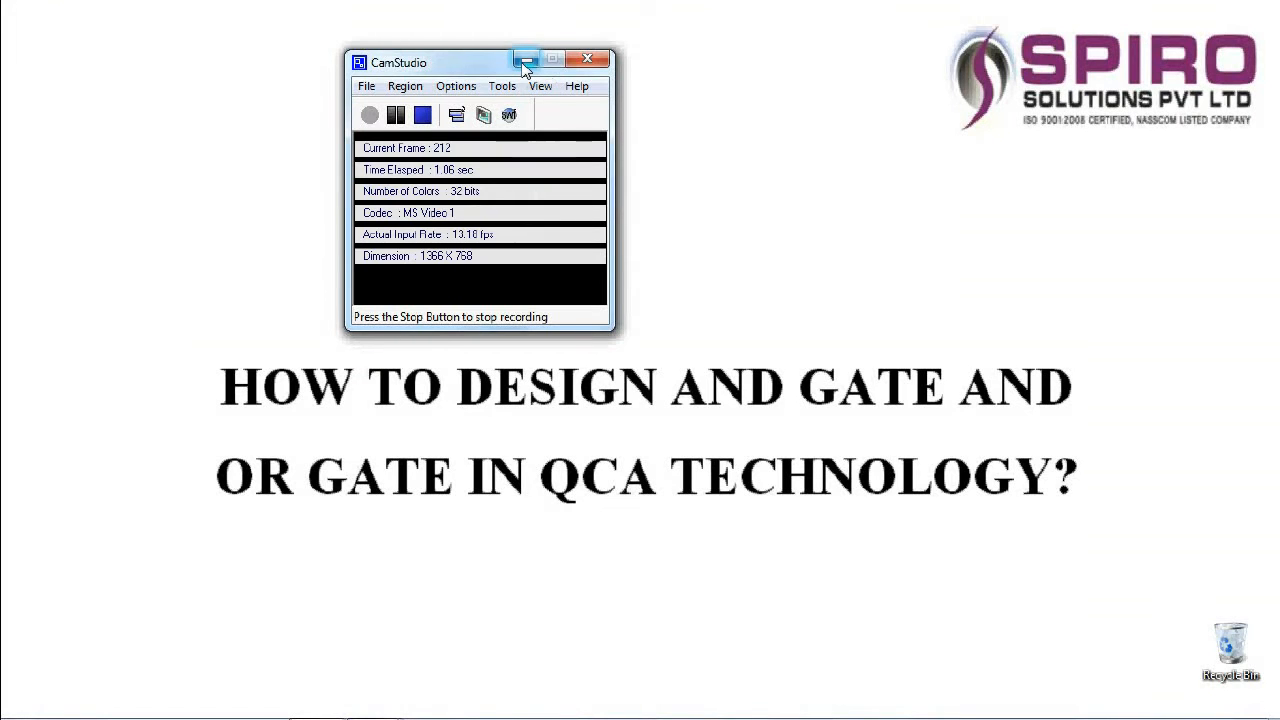
{"action": "mouse_move", "coordinate": [528, 56]}
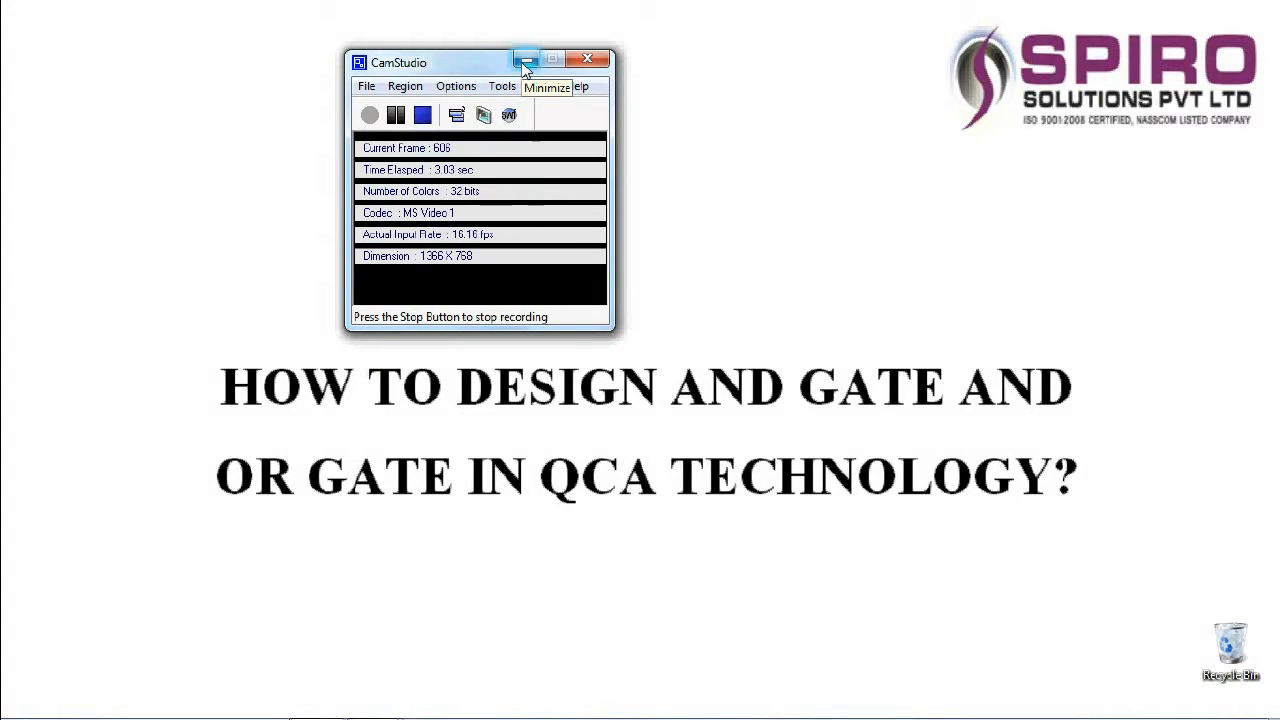
Step: Minimize the recorder and launch QCADesigner from the Start menu search for 'qca'
{"action": "left_click", "coordinate": [520, 60]}
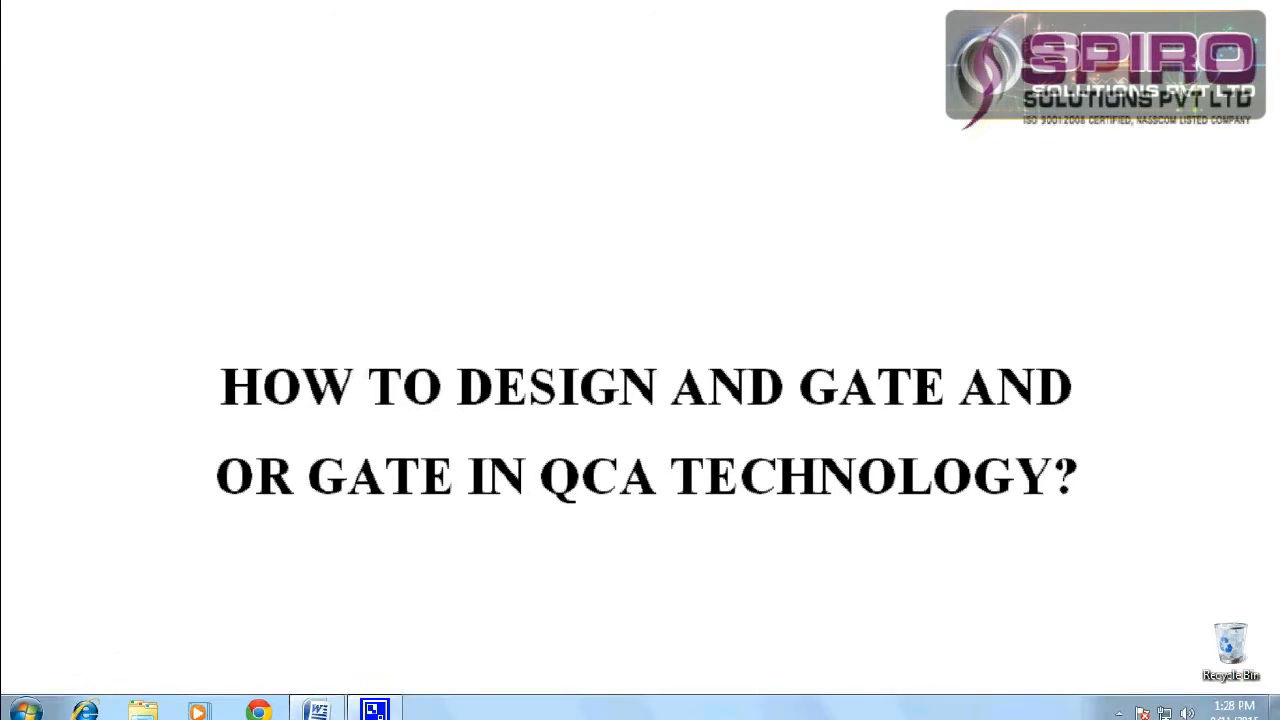
{"action": "left_click", "coordinate": [20, 700]}
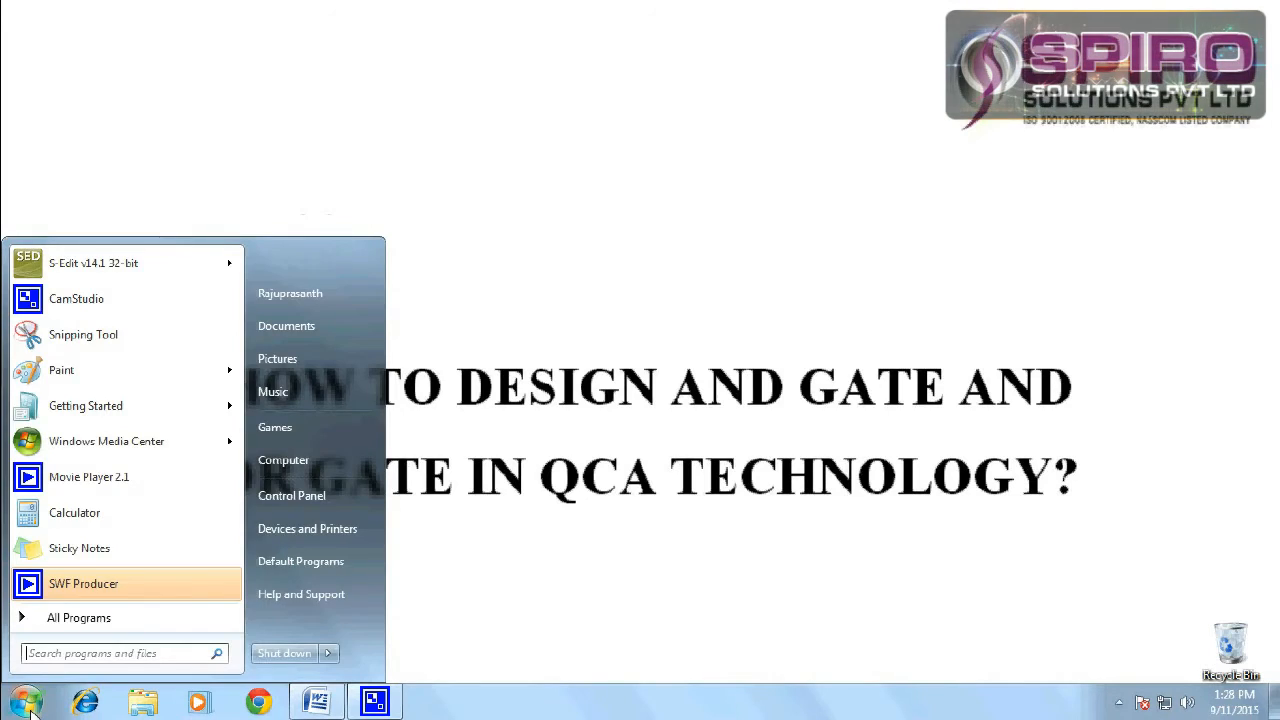
{"action": "type", "text": "qca"}
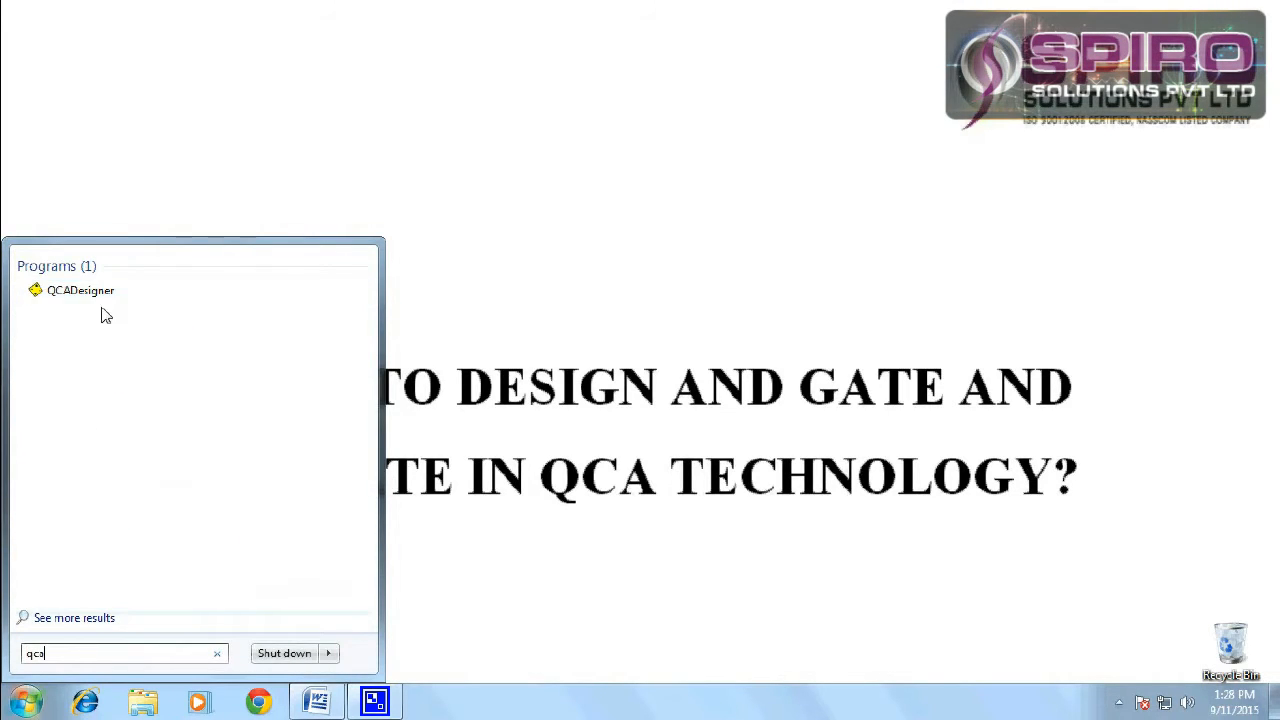
{"action": "left_click", "coordinate": [80, 290]}
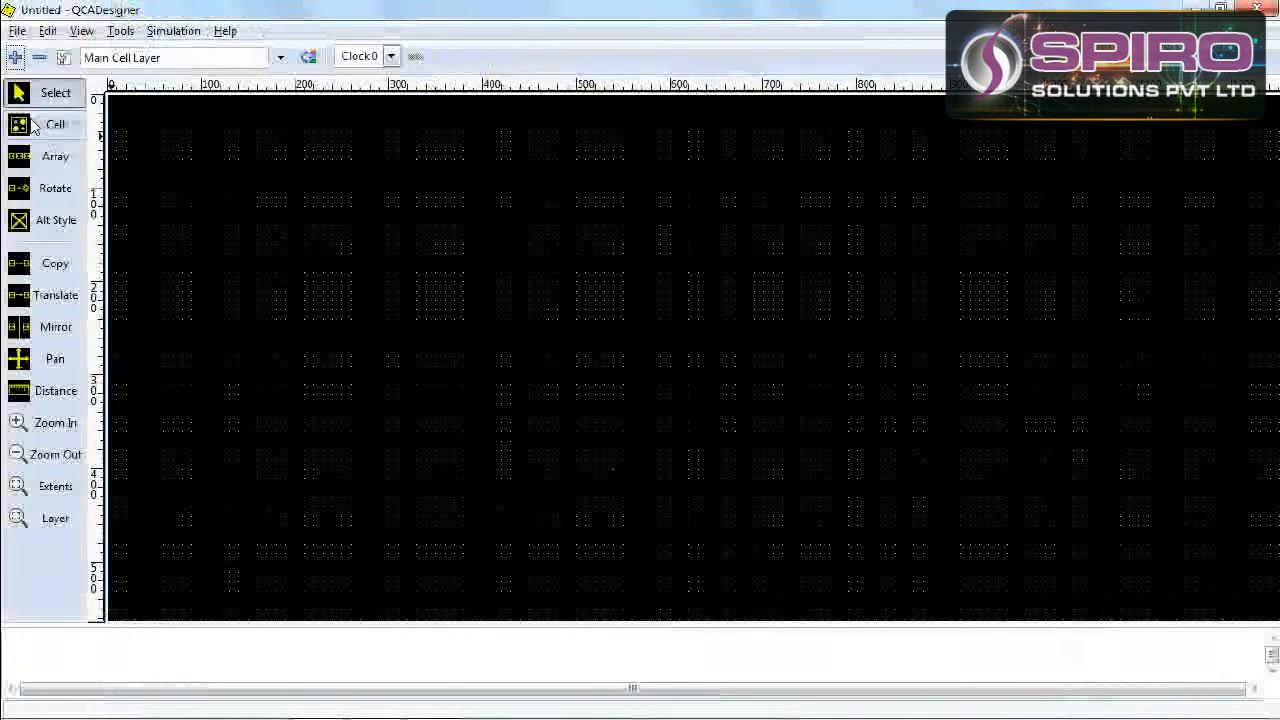
{"action": "mouse_move", "coordinate": [32, 128]}
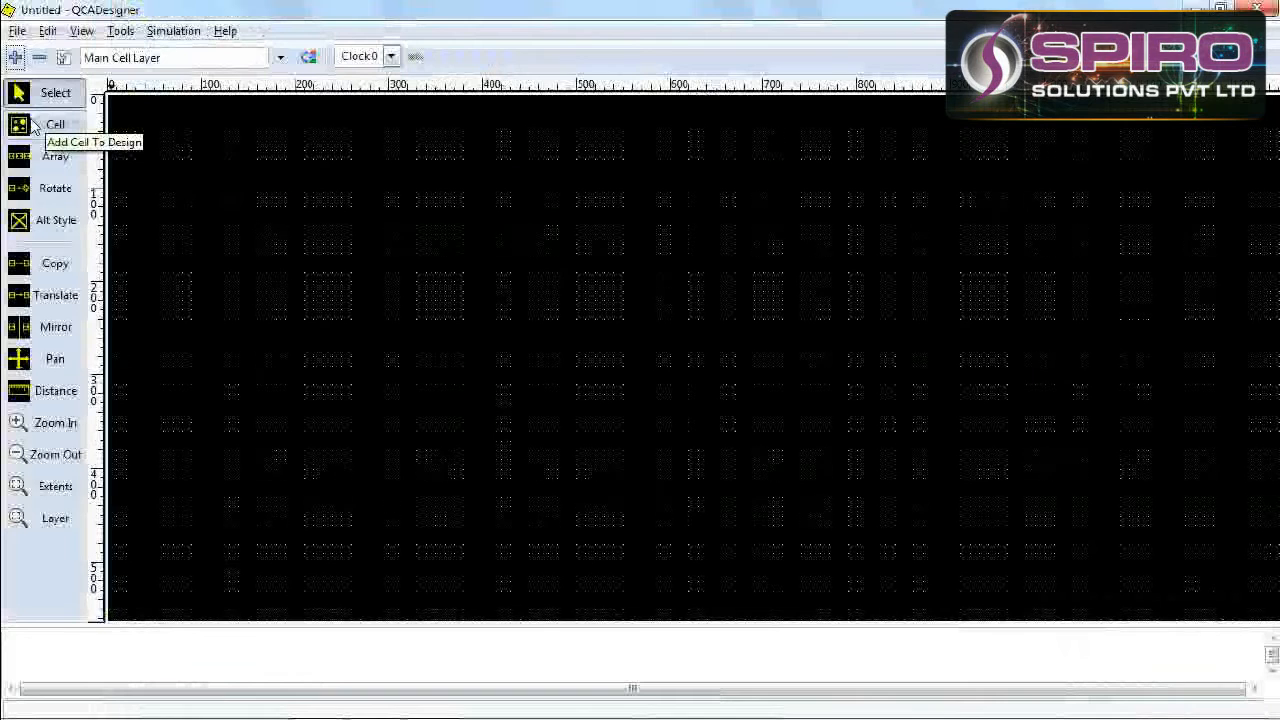
Step: Place cells and set one as a fixed-polarization cell with polarization -1.0000
{"action": "left_click", "coordinate": [426, 280]}
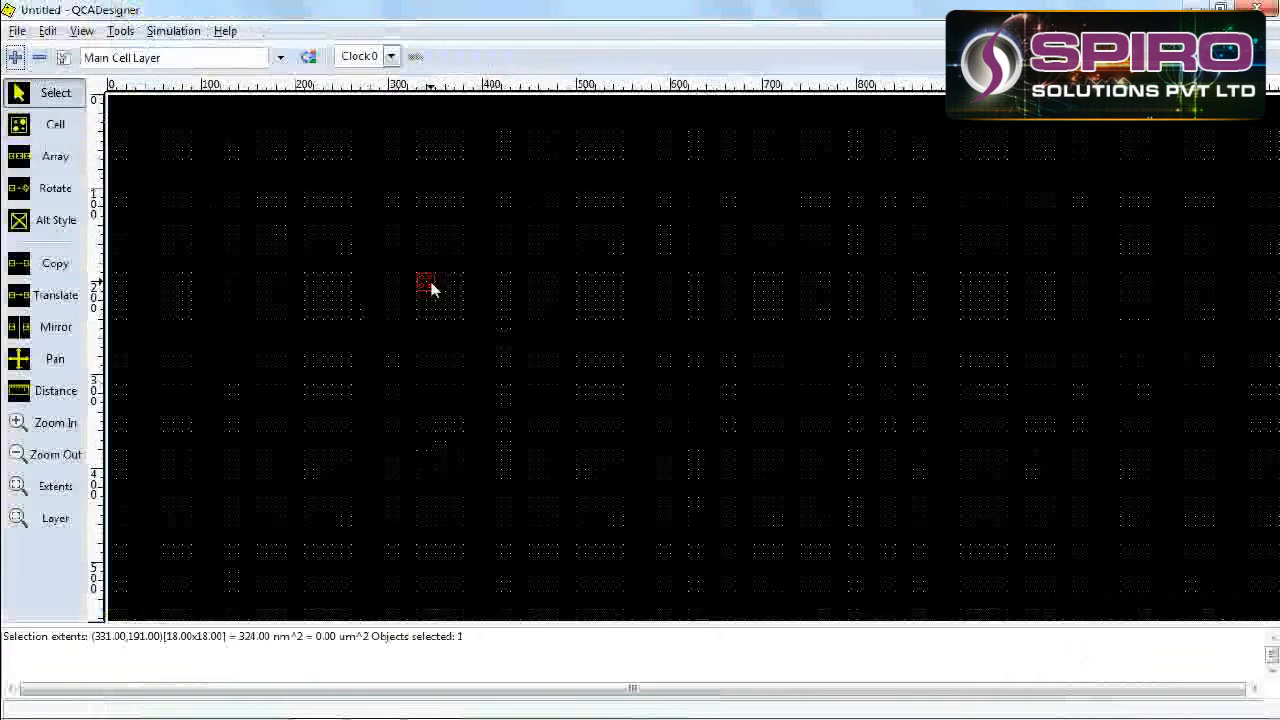
{"action": "scroll", "scroll_direction": "down", "scroll_amount": 3}
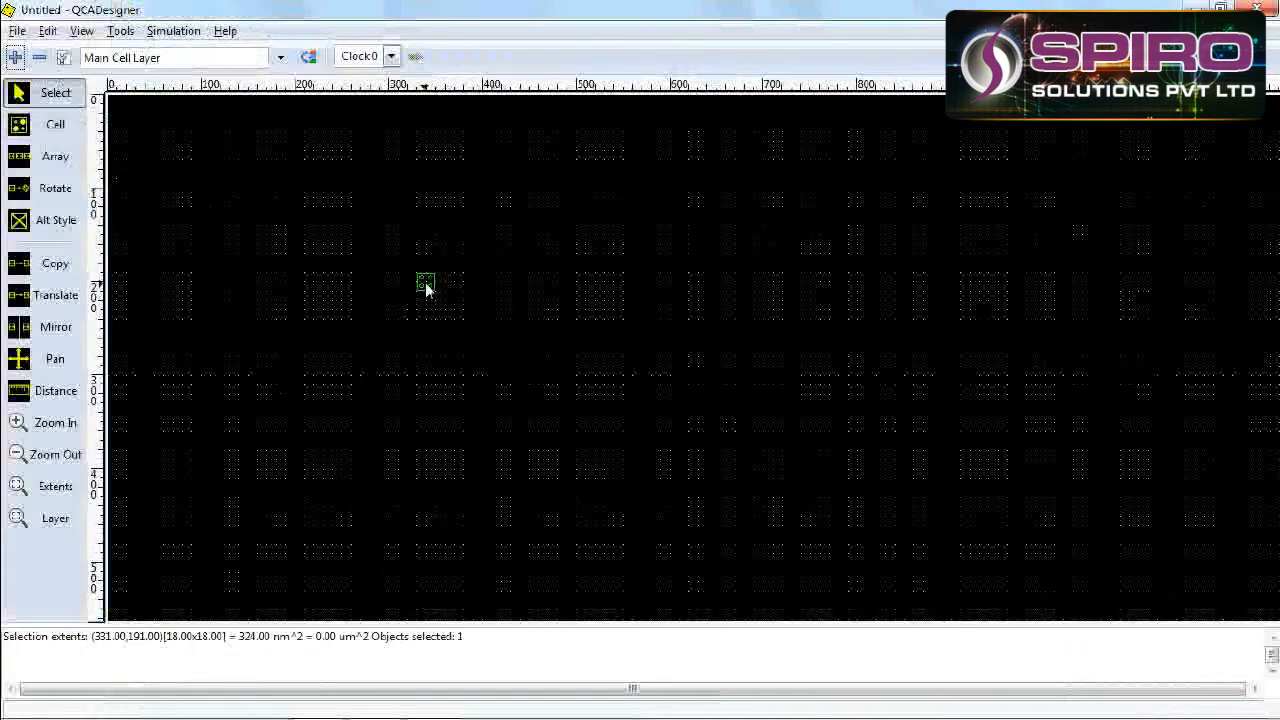
{"action": "double_click", "coordinate": [424, 282]}
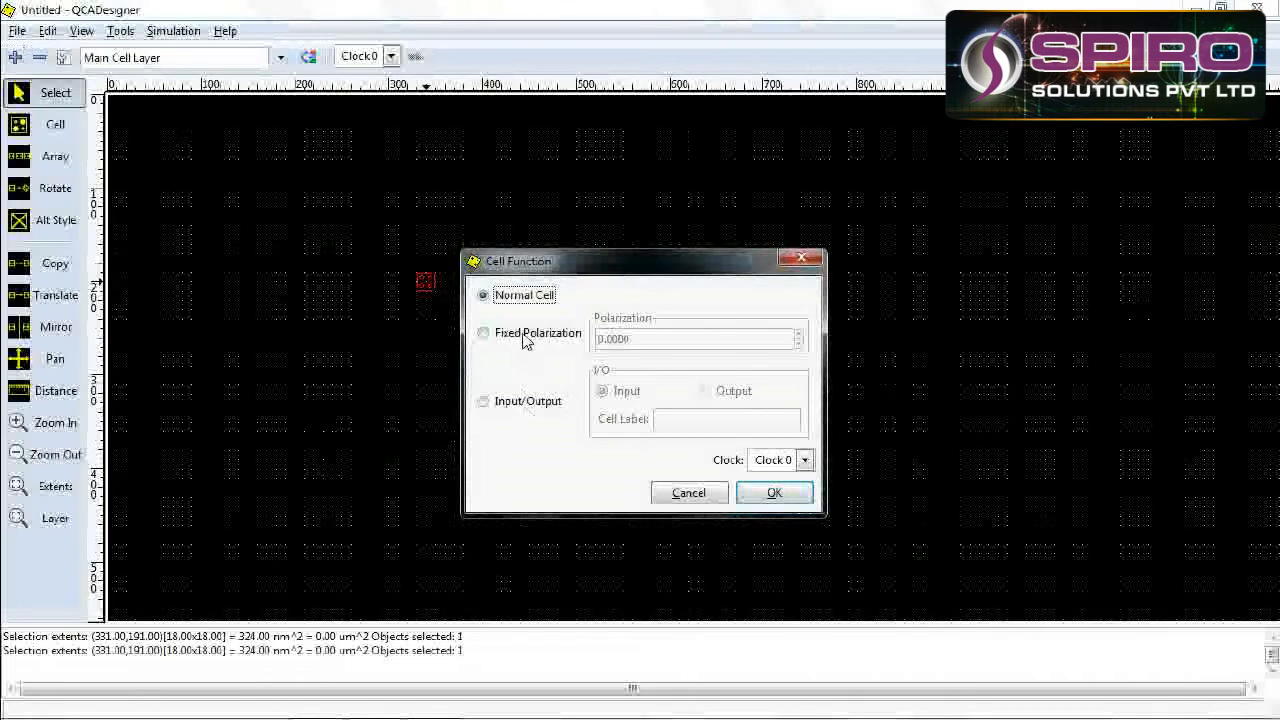
{"action": "left_click", "coordinate": [484, 332]}
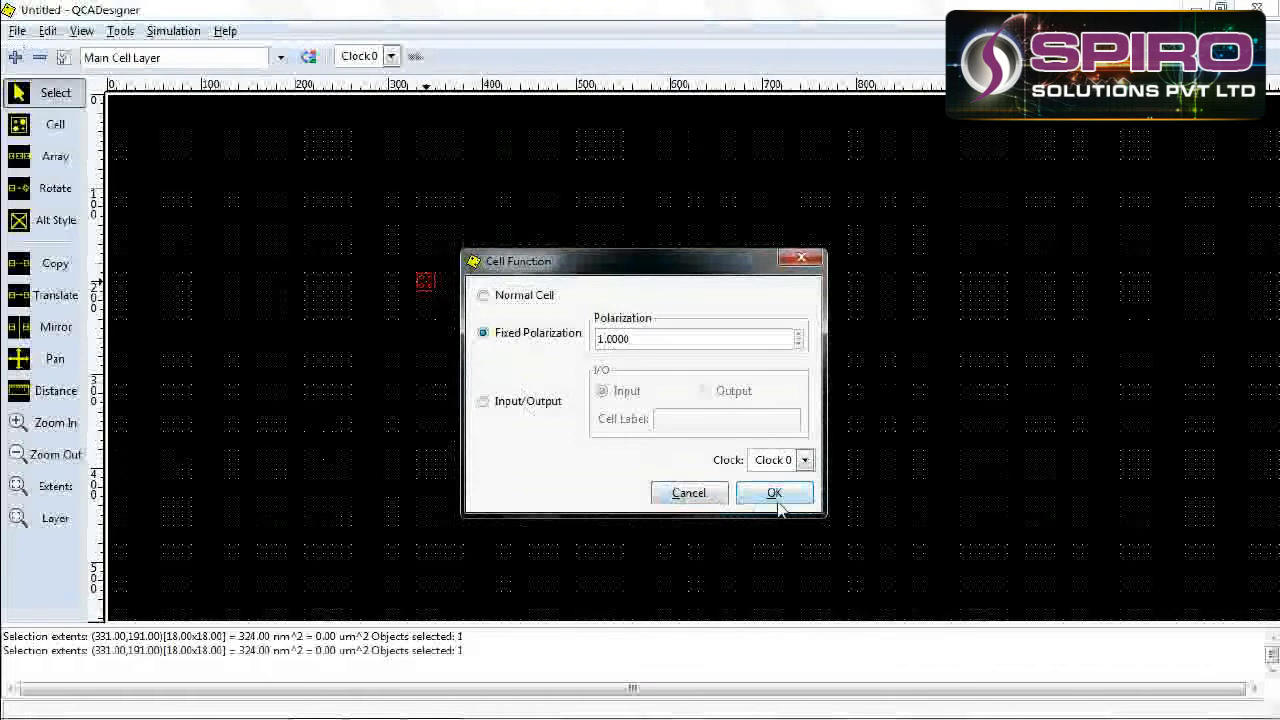
{"action": "left_click", "coordinate": [774, 492]}
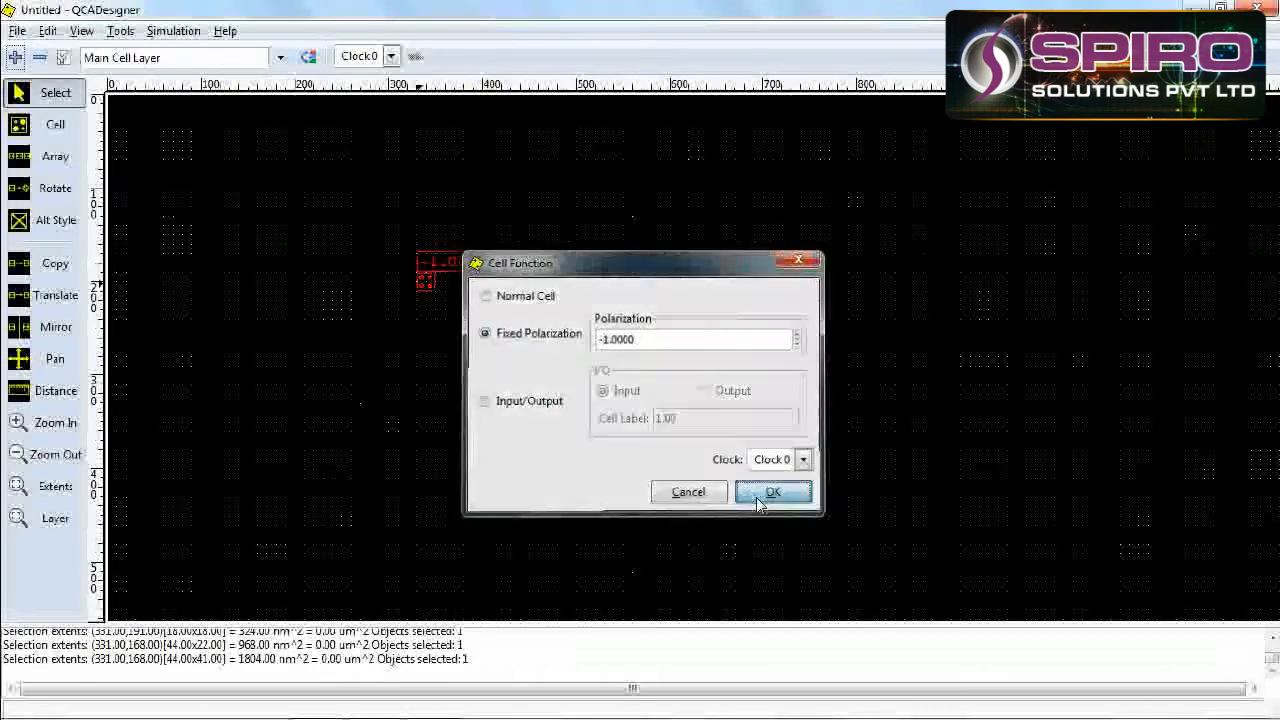
{"action": "left_click", "coordinate": [772, 492]}
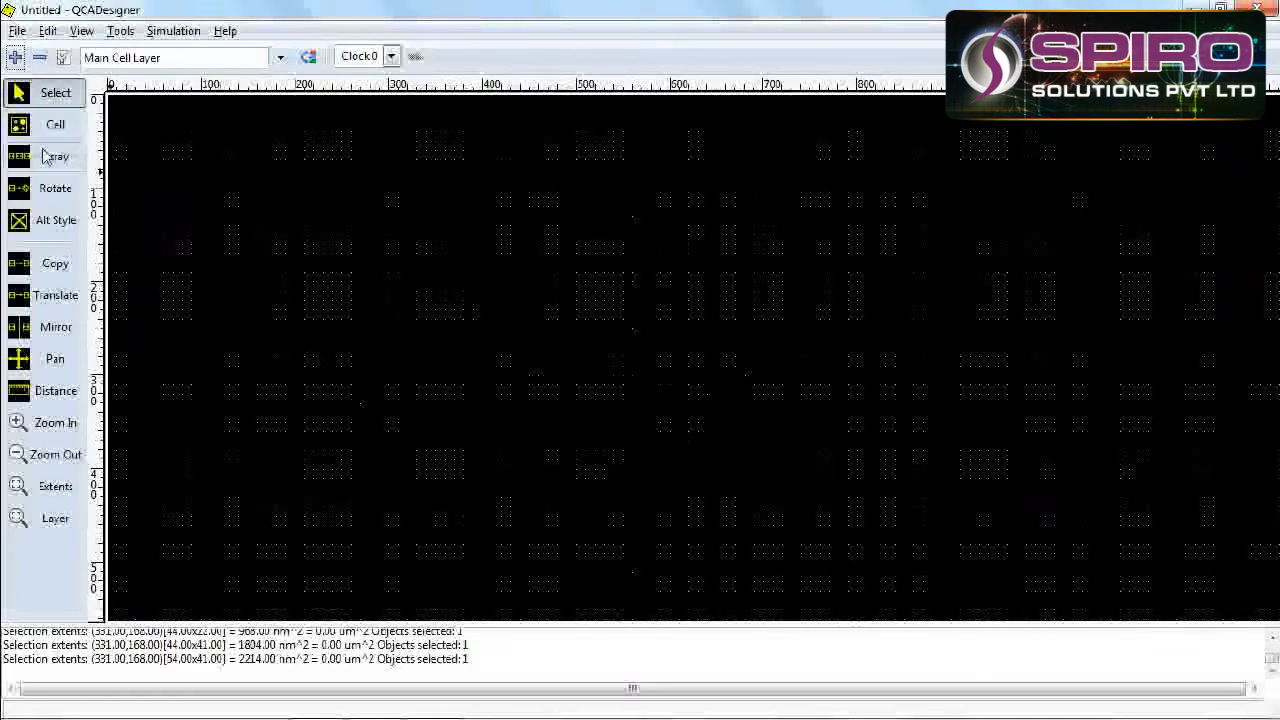
Step: Lay down cells and make one an input cell labelled A
{"action": "left_click", "coordinate": [56, 124]}
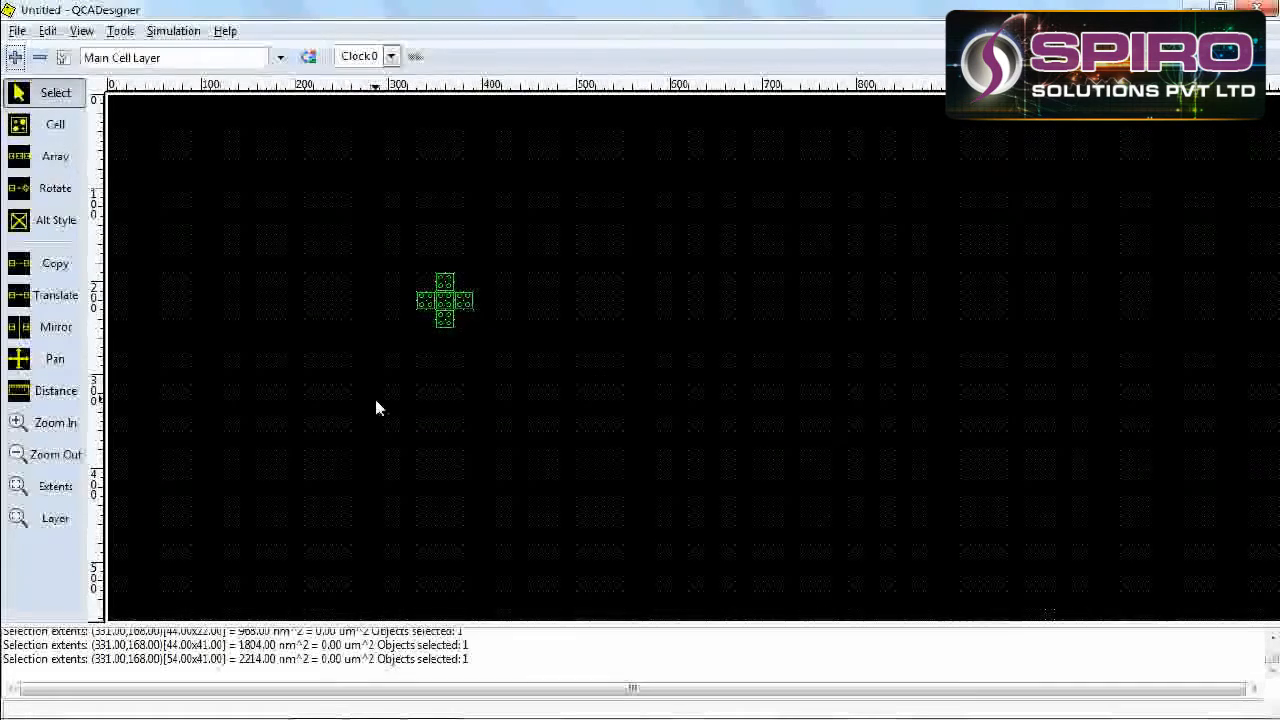
{"action": "mouse_move", "coordinate": [448, 288]}
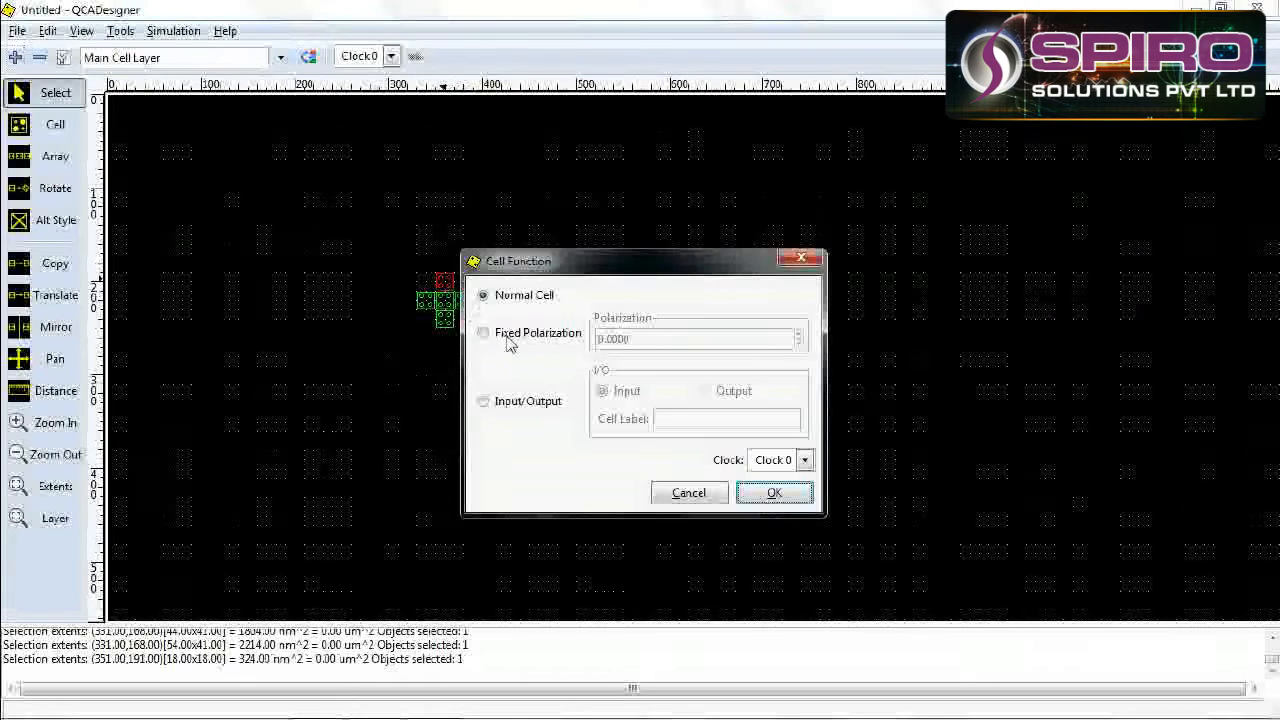
{"action": "left_click", "coordinate": [482, 332]}
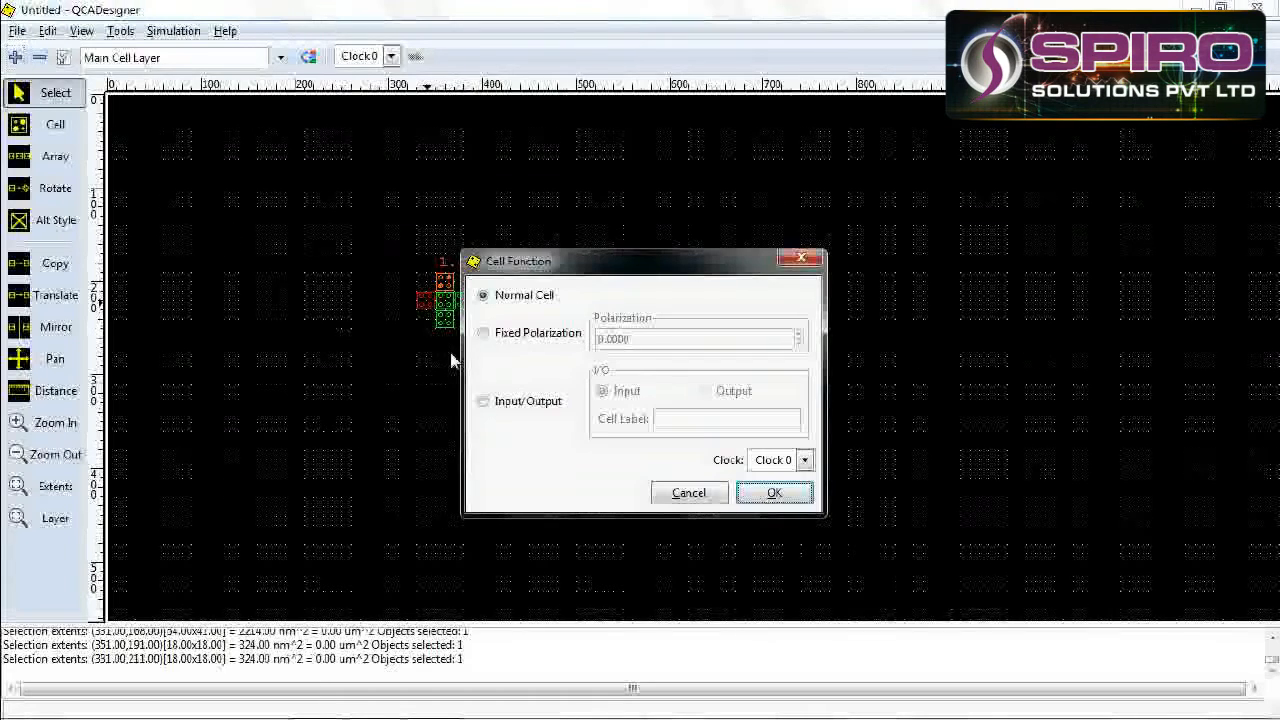
{"action": "left_click", "coordinate": [484, 400]}
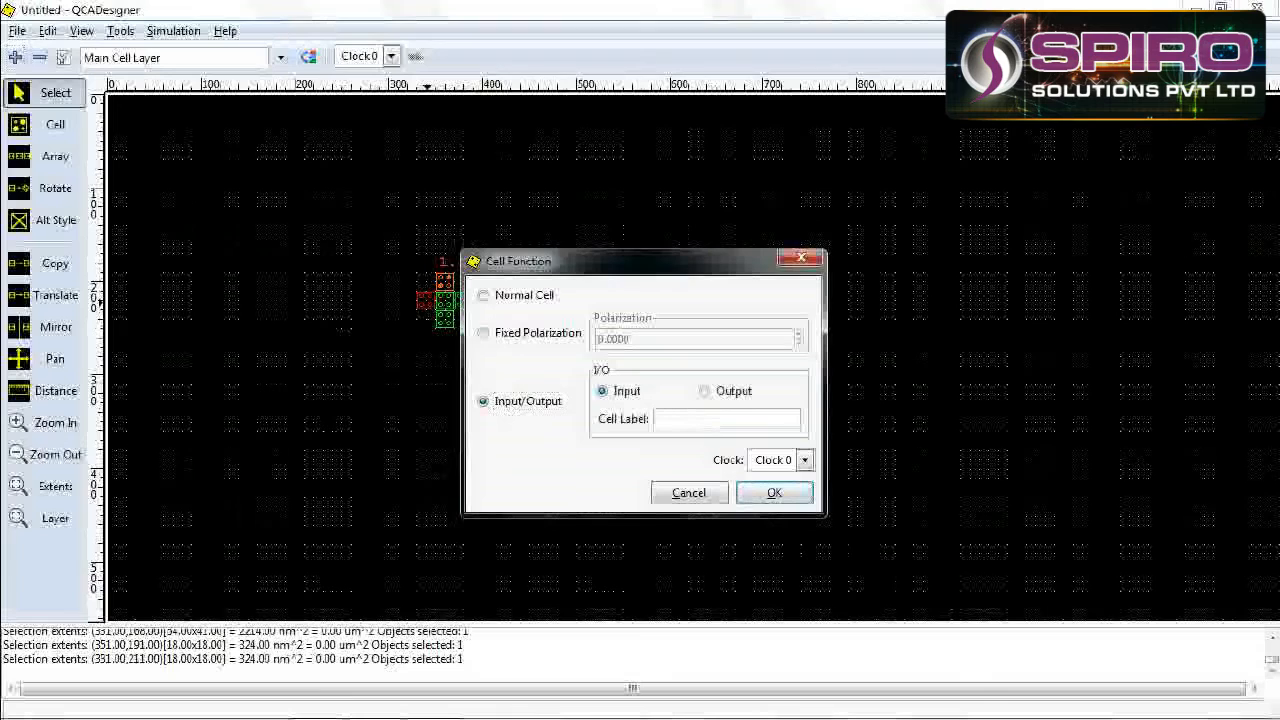
{"action": "type", "text": "A"}
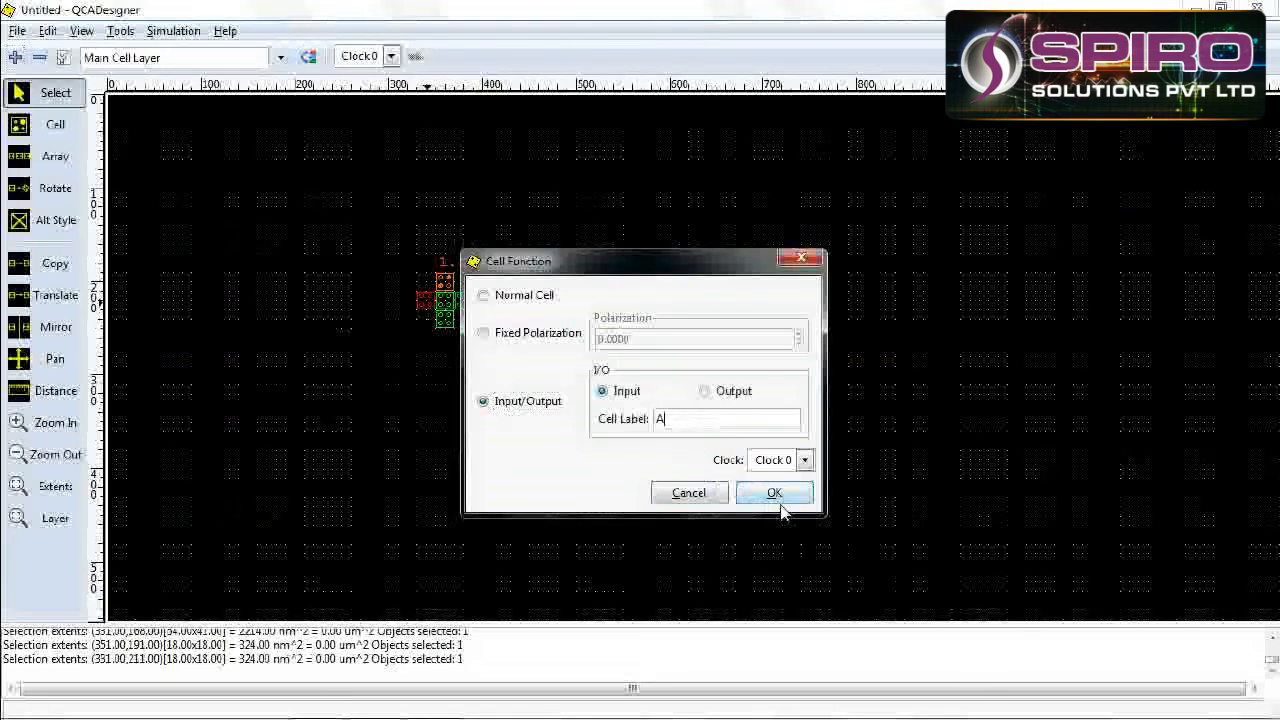
{"action": "left_click", "coordinate": [484, 296]}
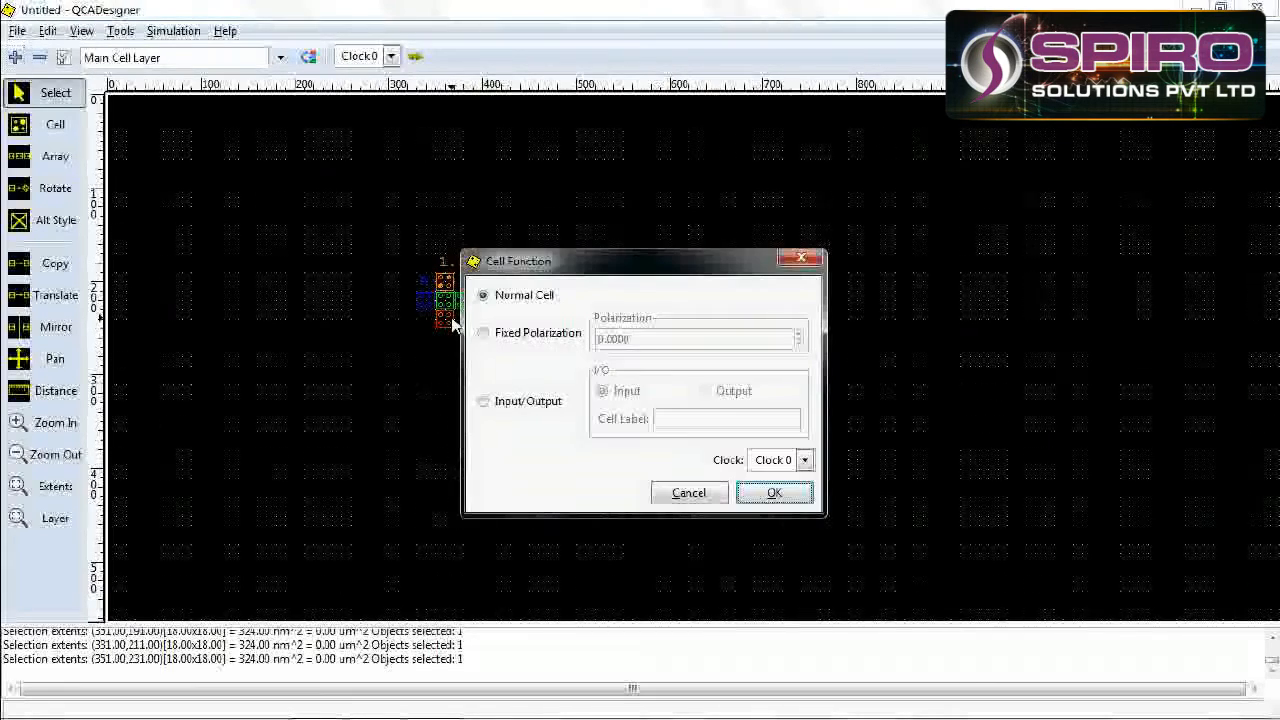
Step: Make the next cell an input cell labelled B
{"action": "left_click", "coordinate": [484, 400]}
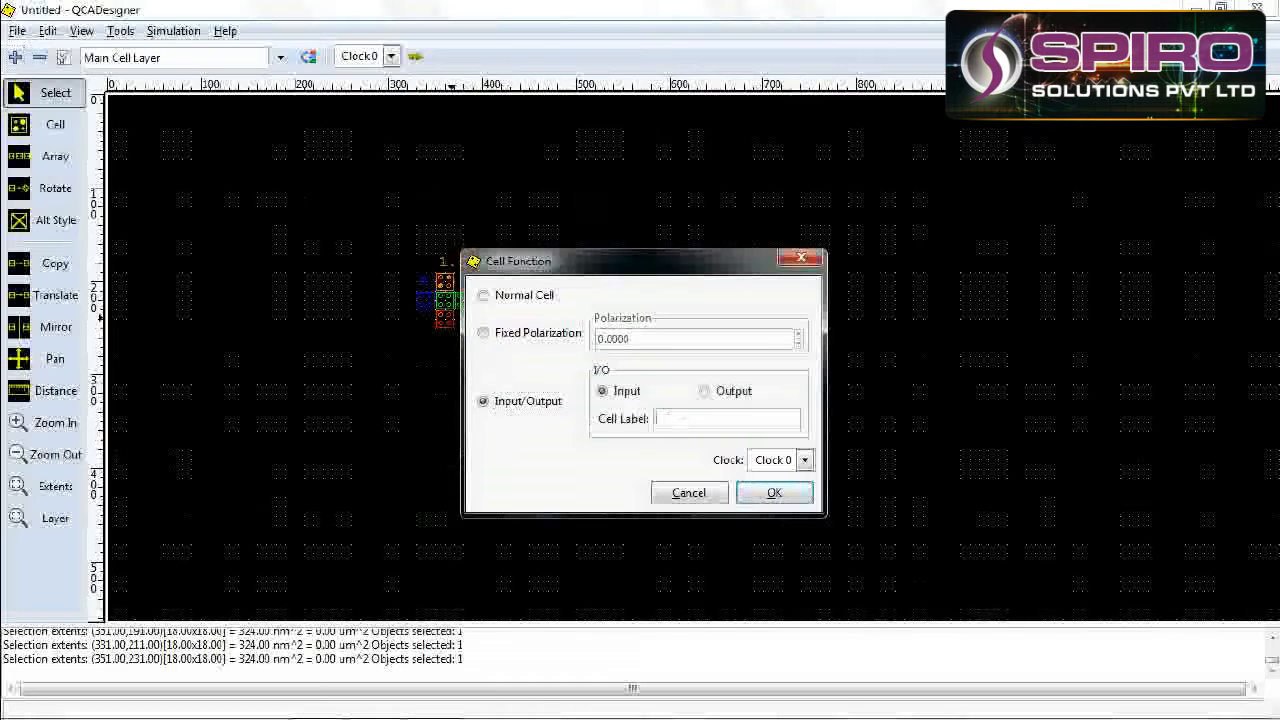
{"action": "type", "text": "B"}
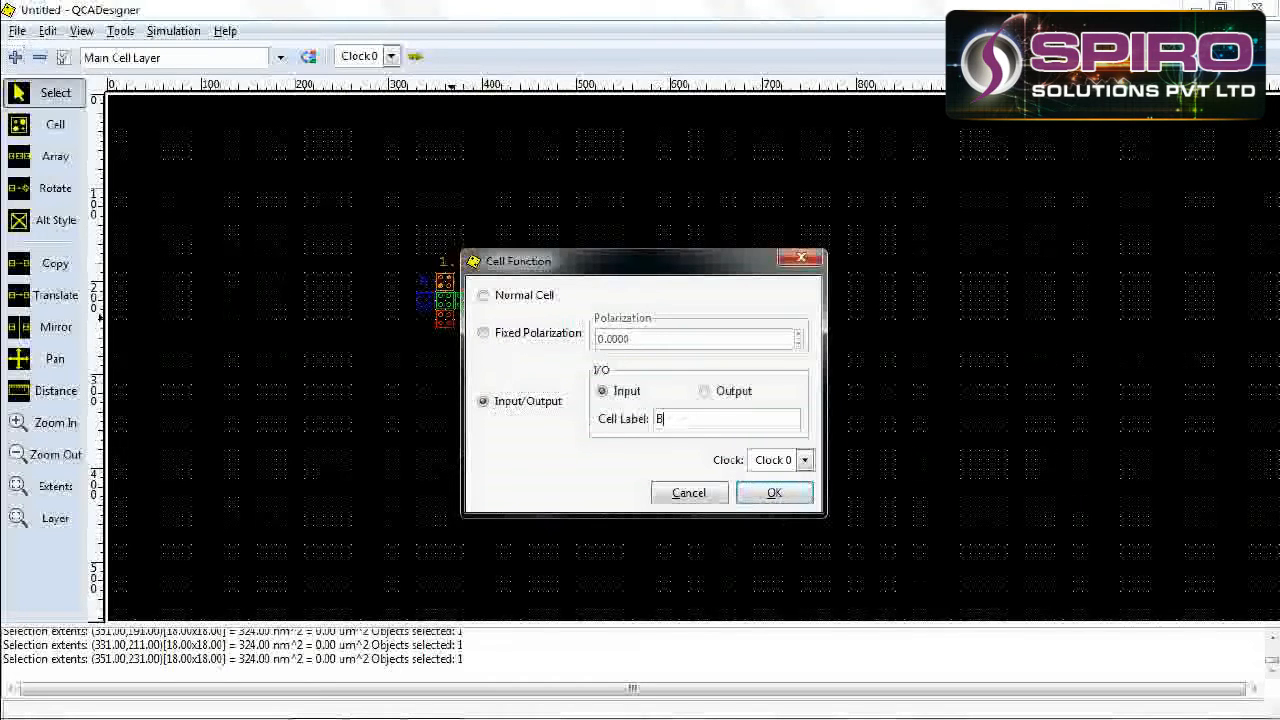
{"action": "left_click", "coordinate": [774, 492]}
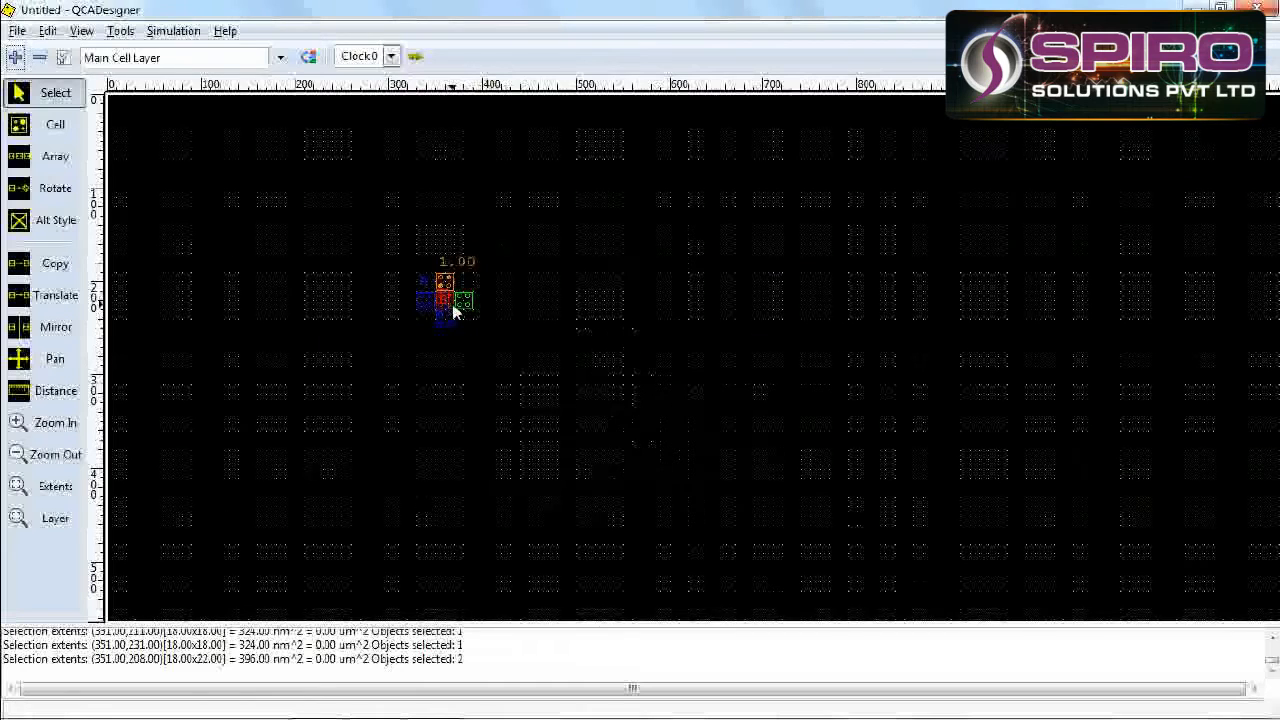
Step: Make the chosen cell an output cell labelled out
{"action": "left_click", "coordinate": [56, 124]}
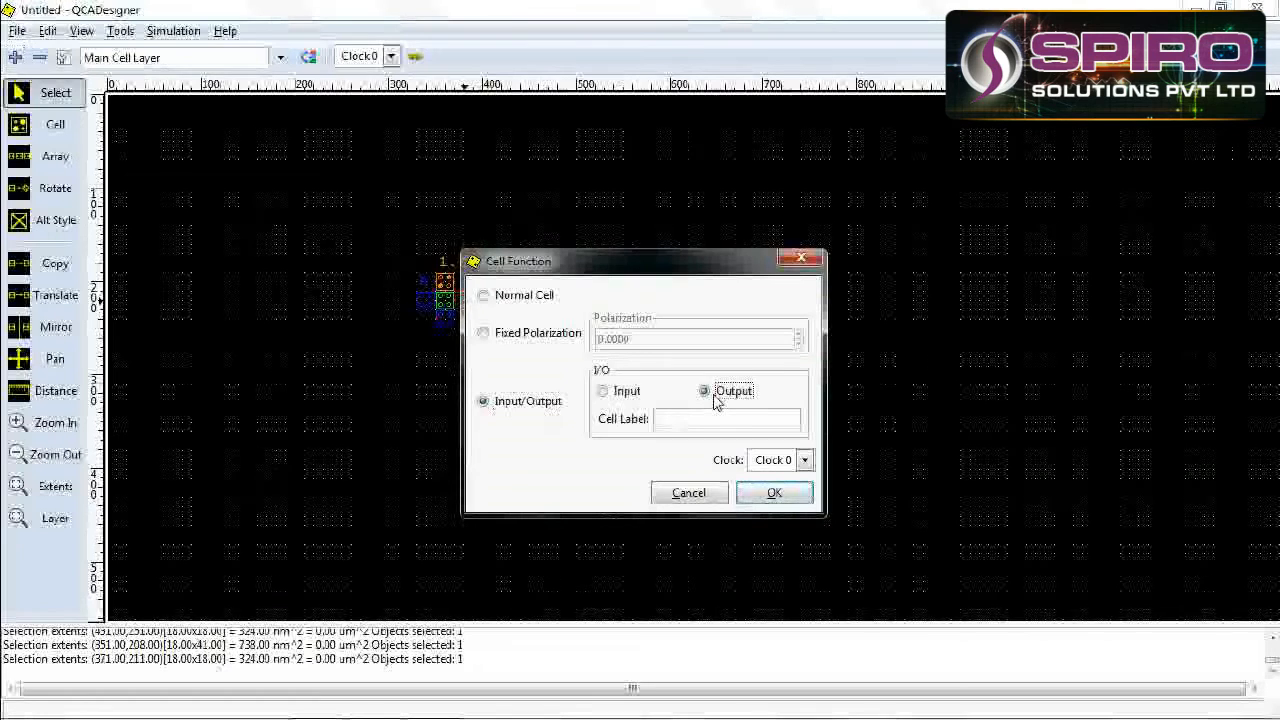
{"action": "type", "text": "out"}
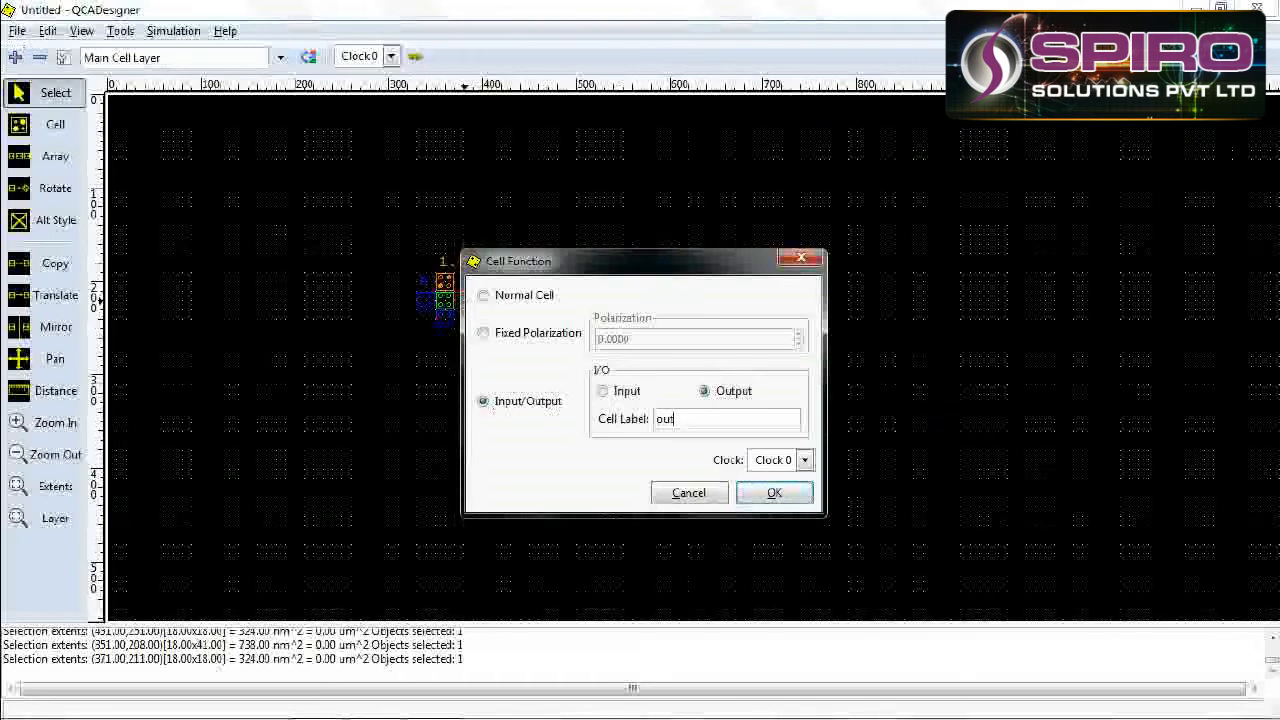
{"action": "left_click", "coordinate": [774, 492]}
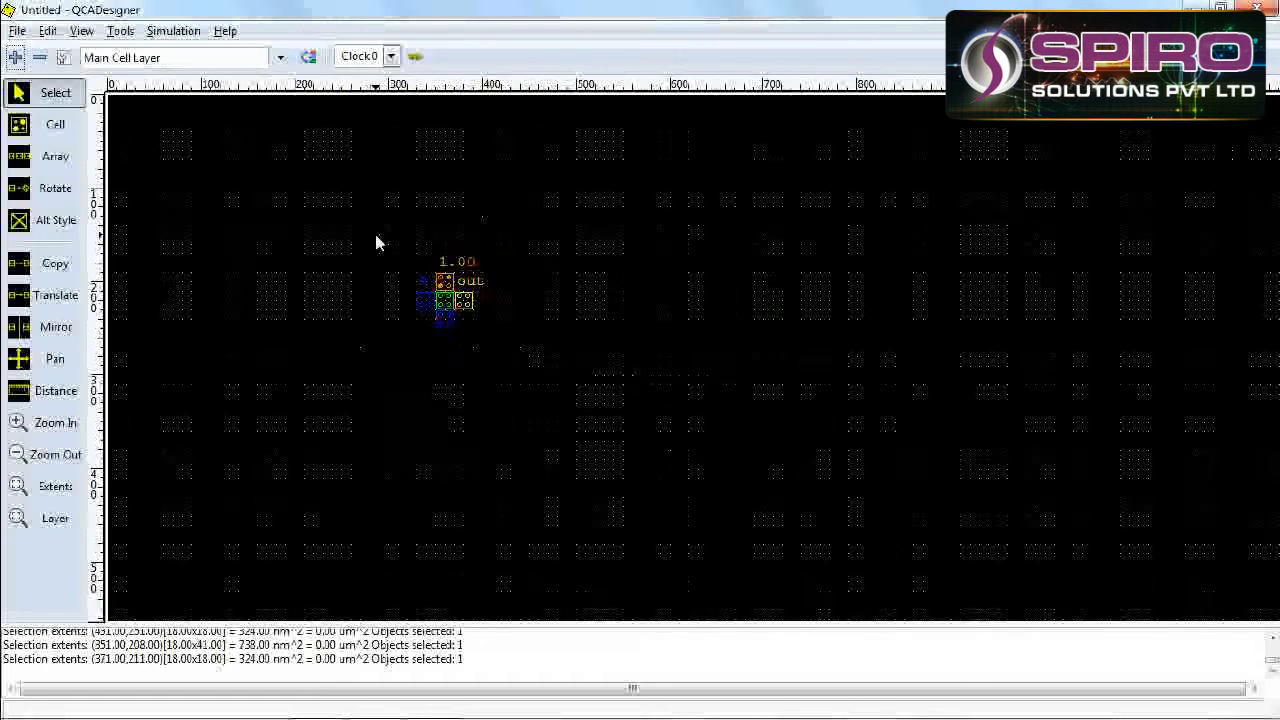
{"action": "mouse_move", "coordinate": [166, 44]}
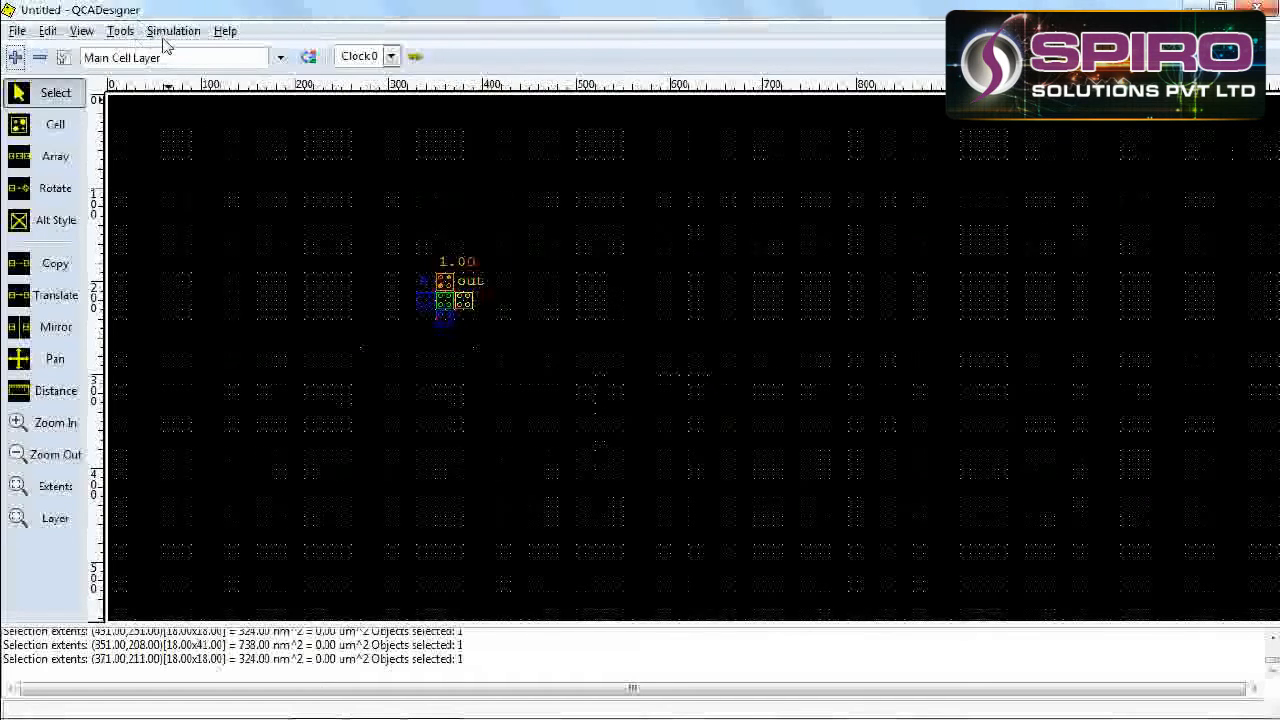
Step: Start the simulation to get waveforms for A, B, out and the four clocks
{"action": "left_click", "coordinate": [172, 30]}
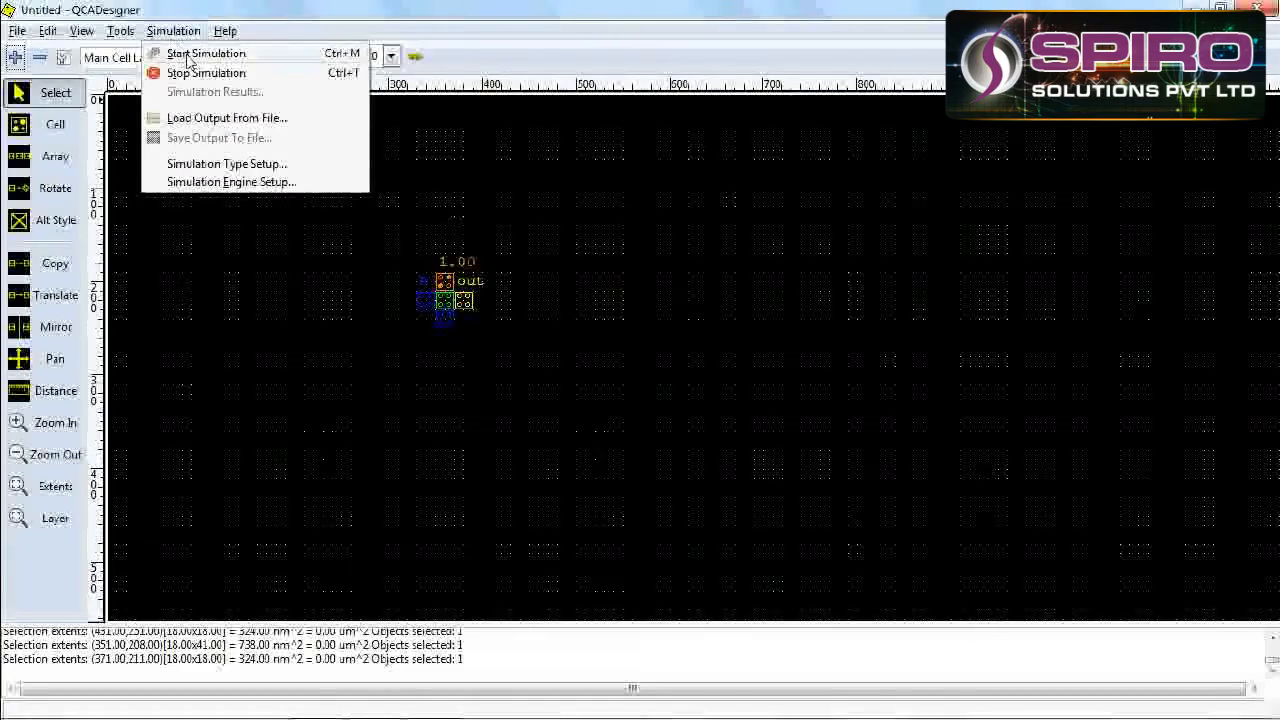
{"action": "left_click", "coordinate": [204, 52]}
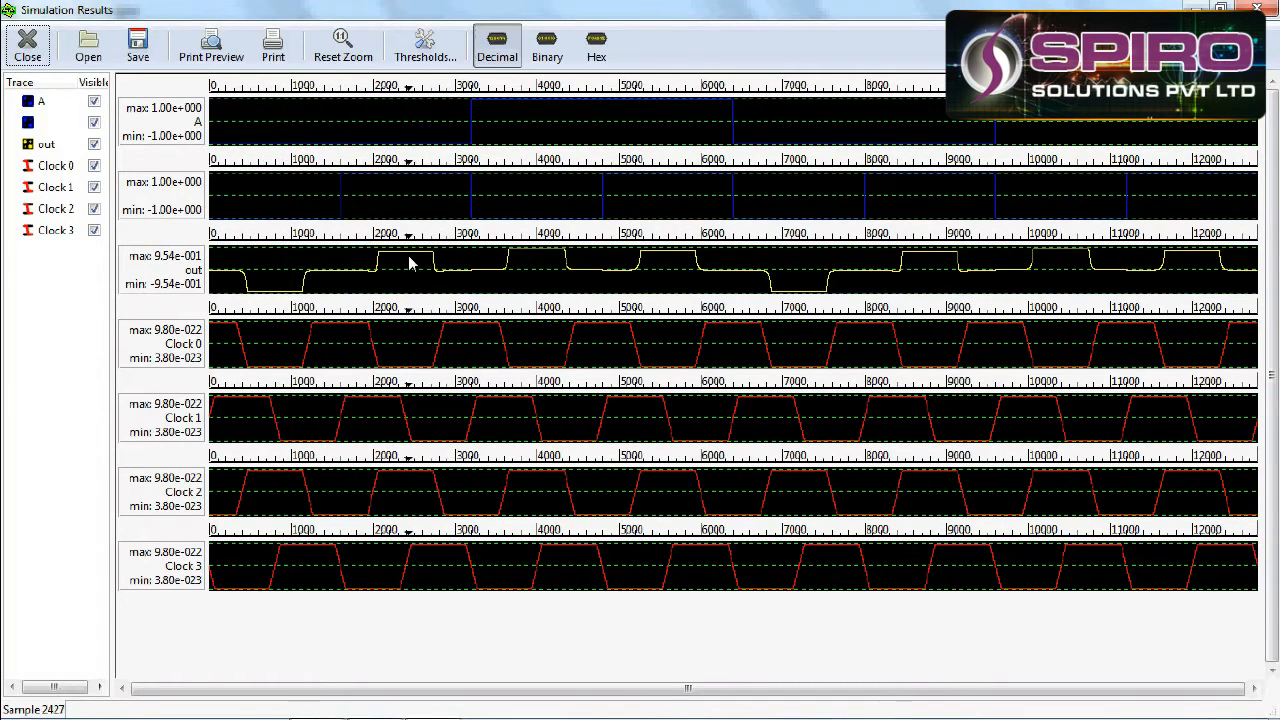
{"action": "mouse_move", "coordinate": [488, 206]}
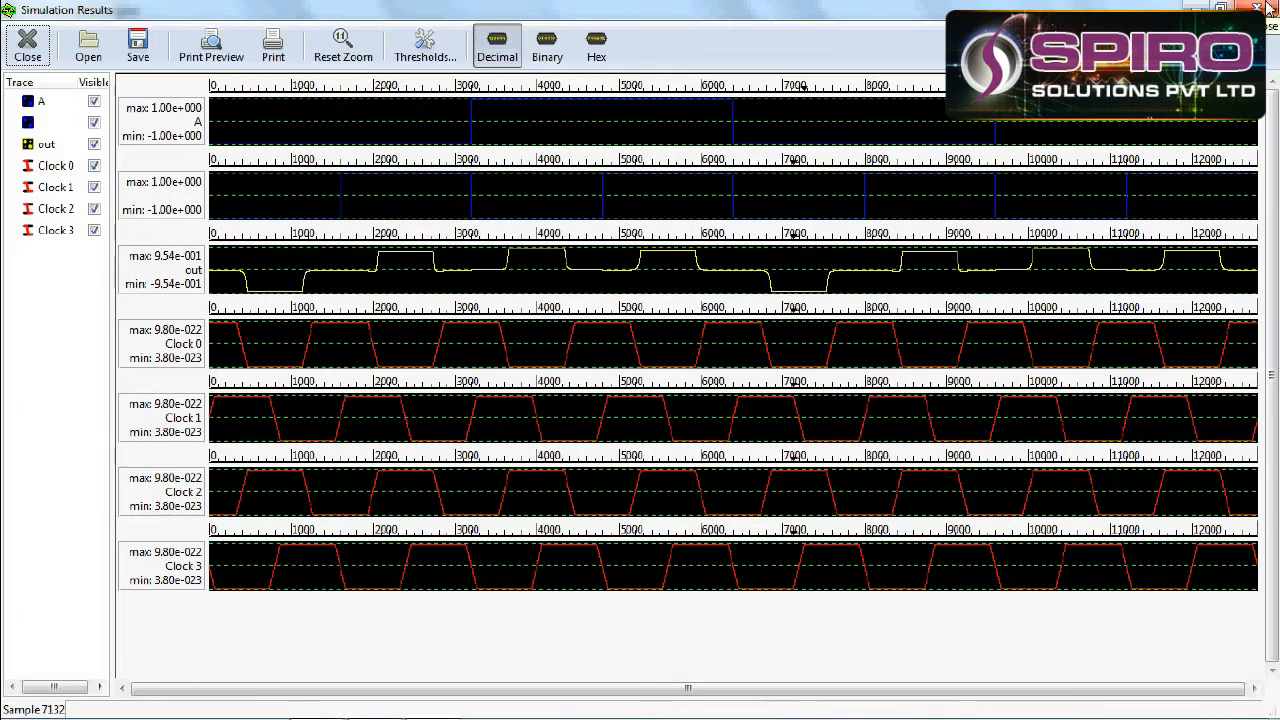
Step: Close the results and give the fixed cell a negative polarization value
{"action": "left_click", "coordinate": [28, 56]}
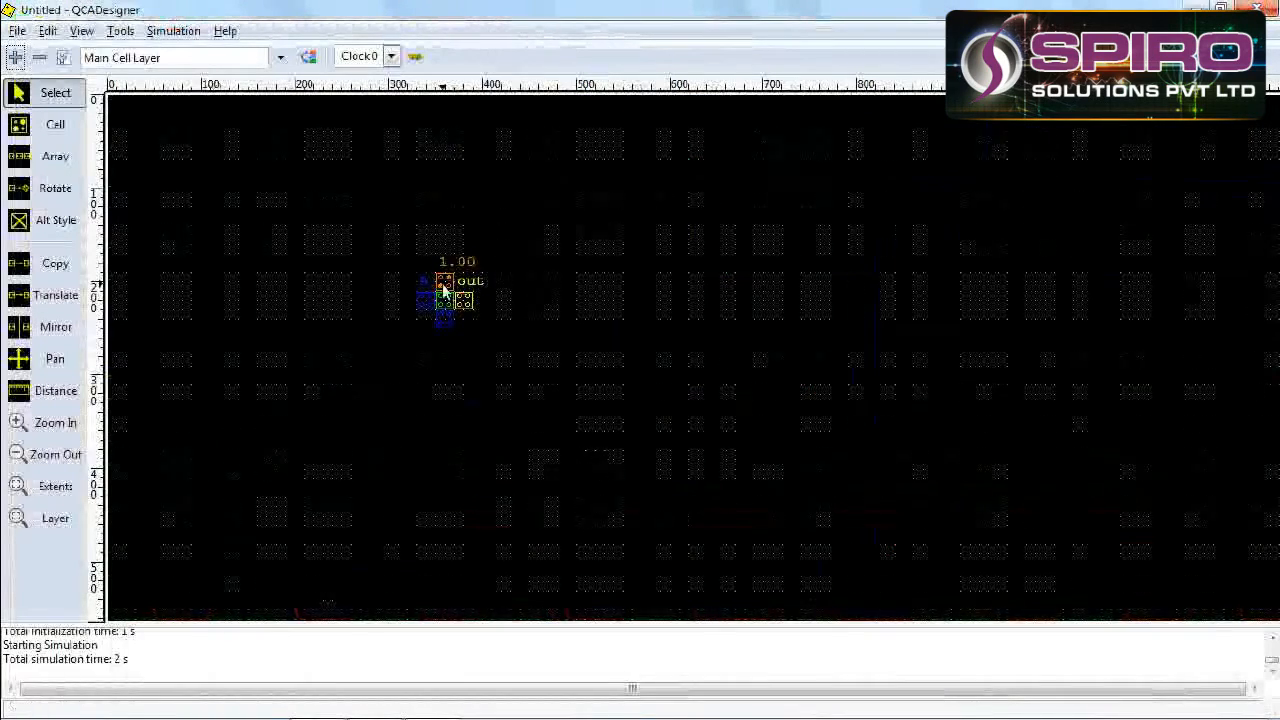
{"action": "double_click", "coordinate": [442, 292]}
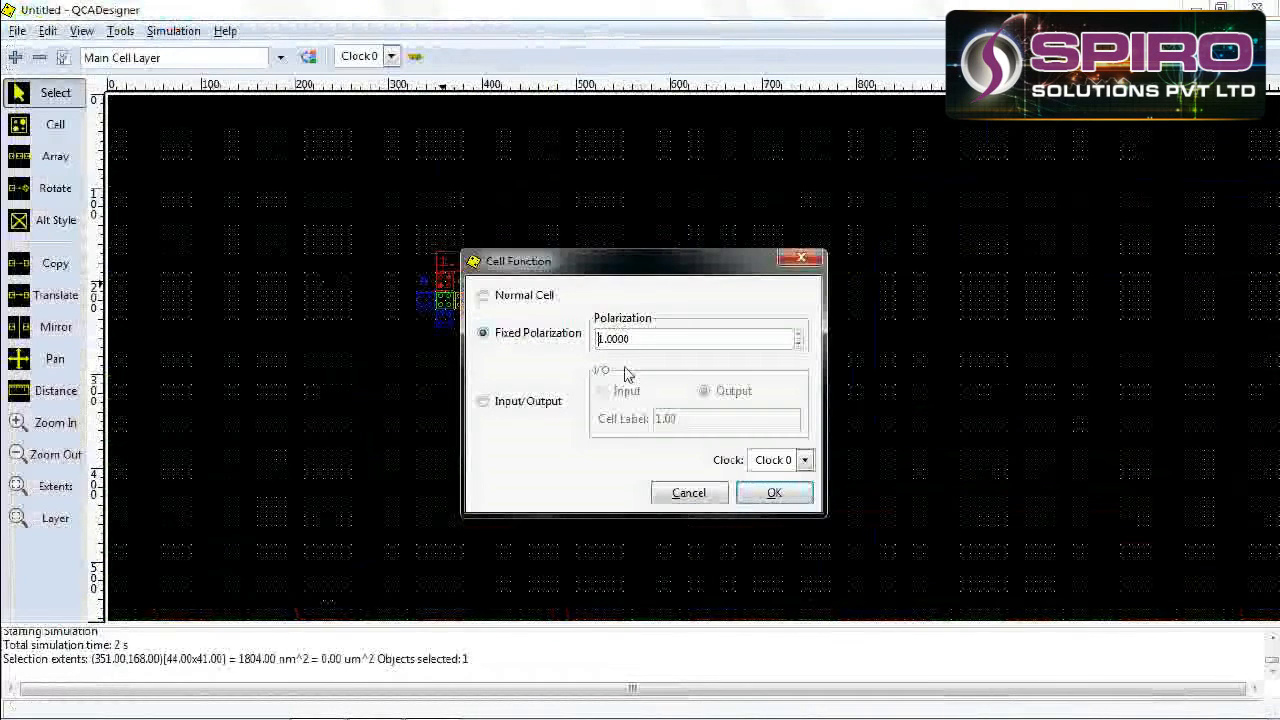
{"action": "type", "text": "-11.0000"}
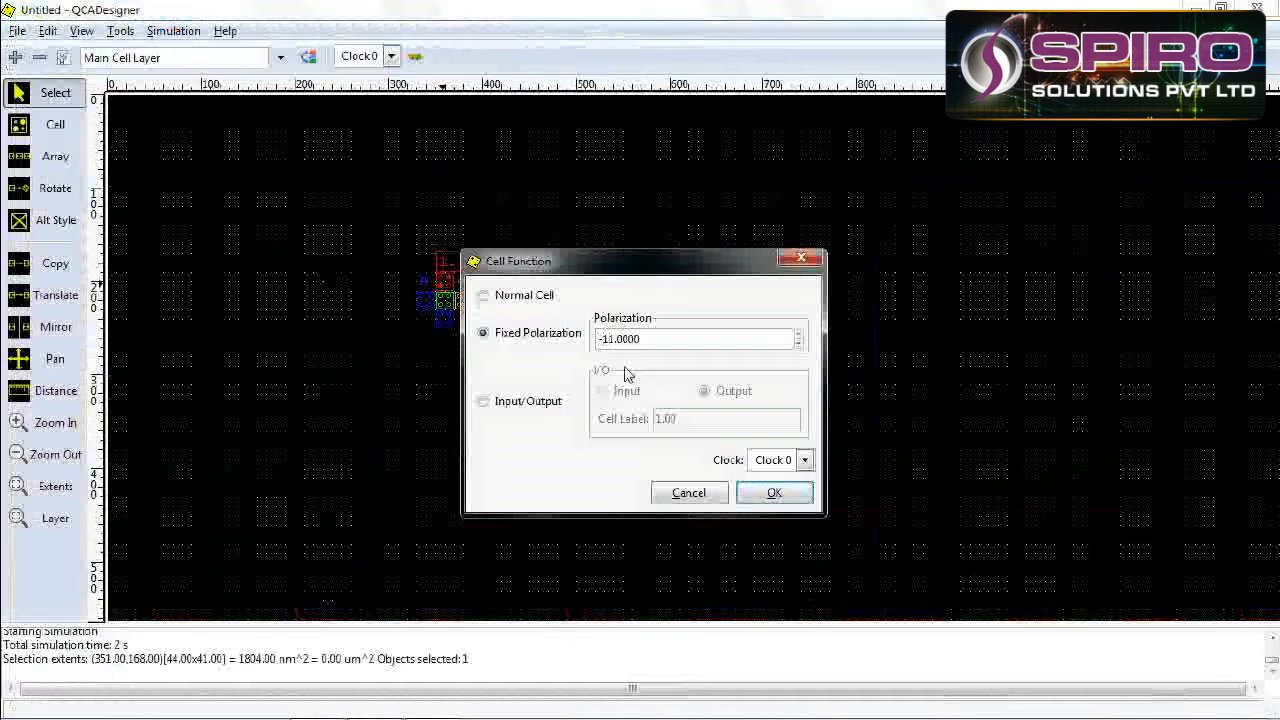
{"action": "left_click", "coordinate": [774, 492]}
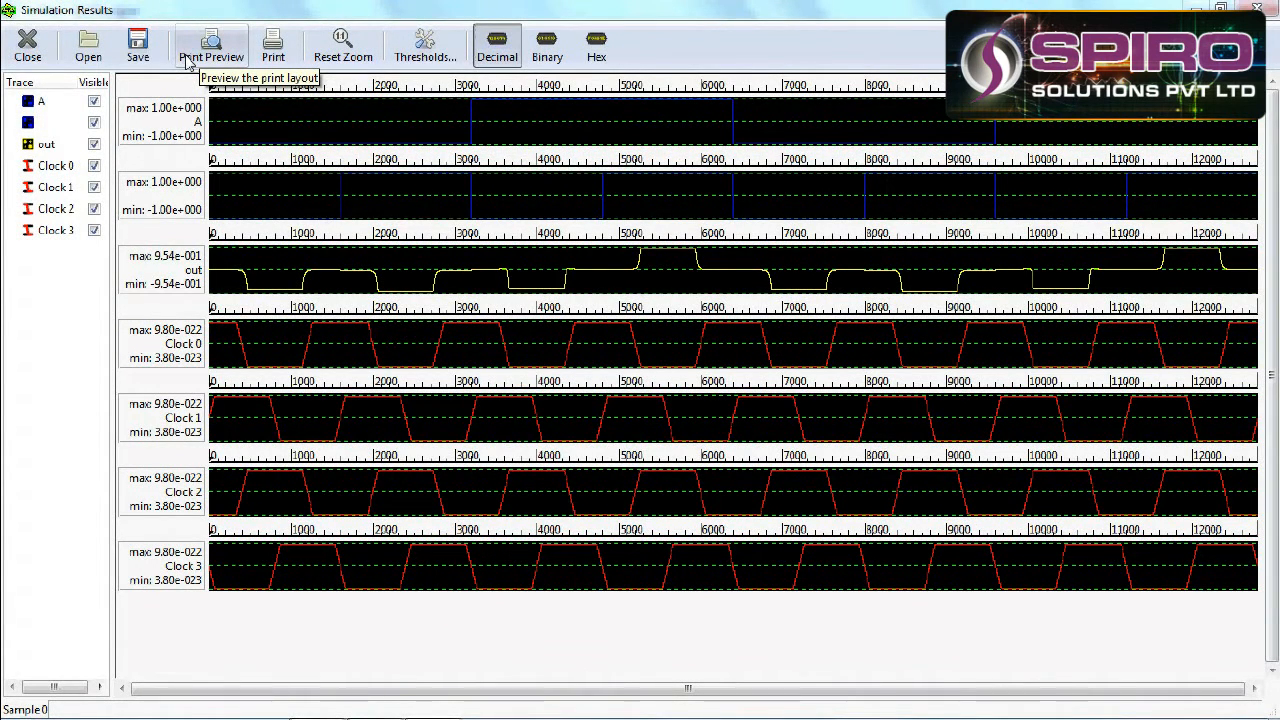
{"action": "mouse_move", "coordinate": [624, 272]}
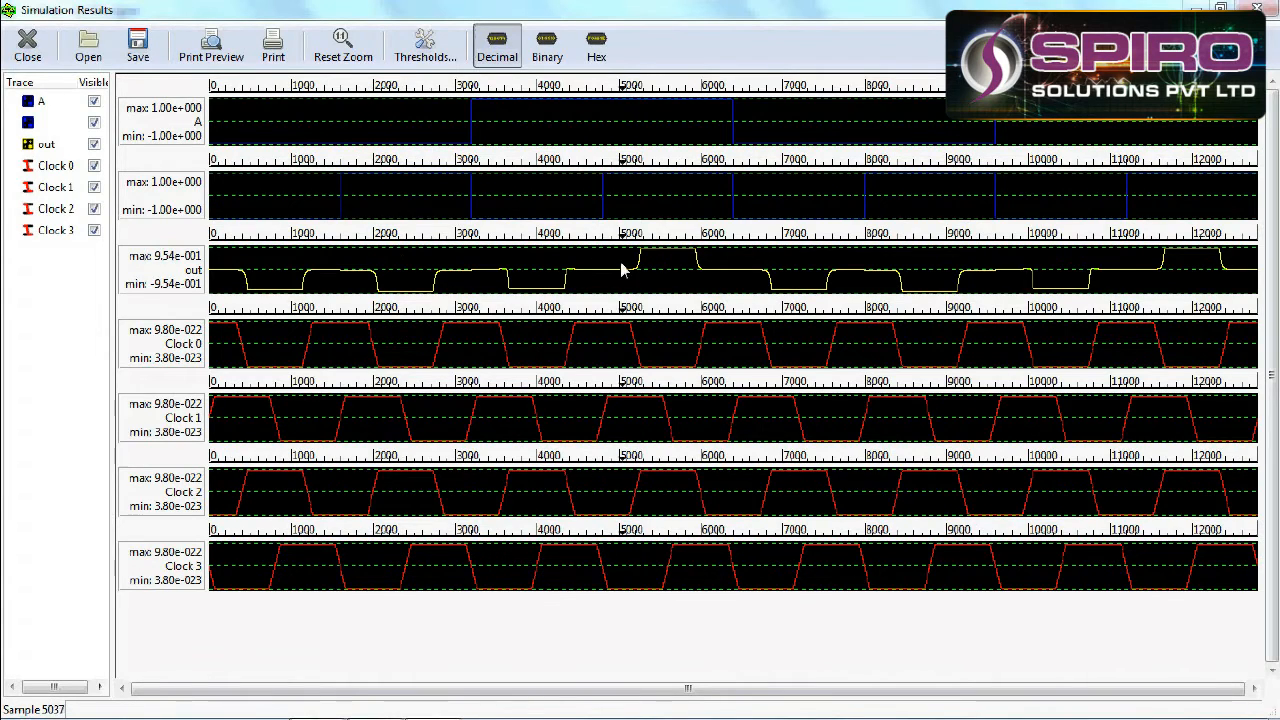